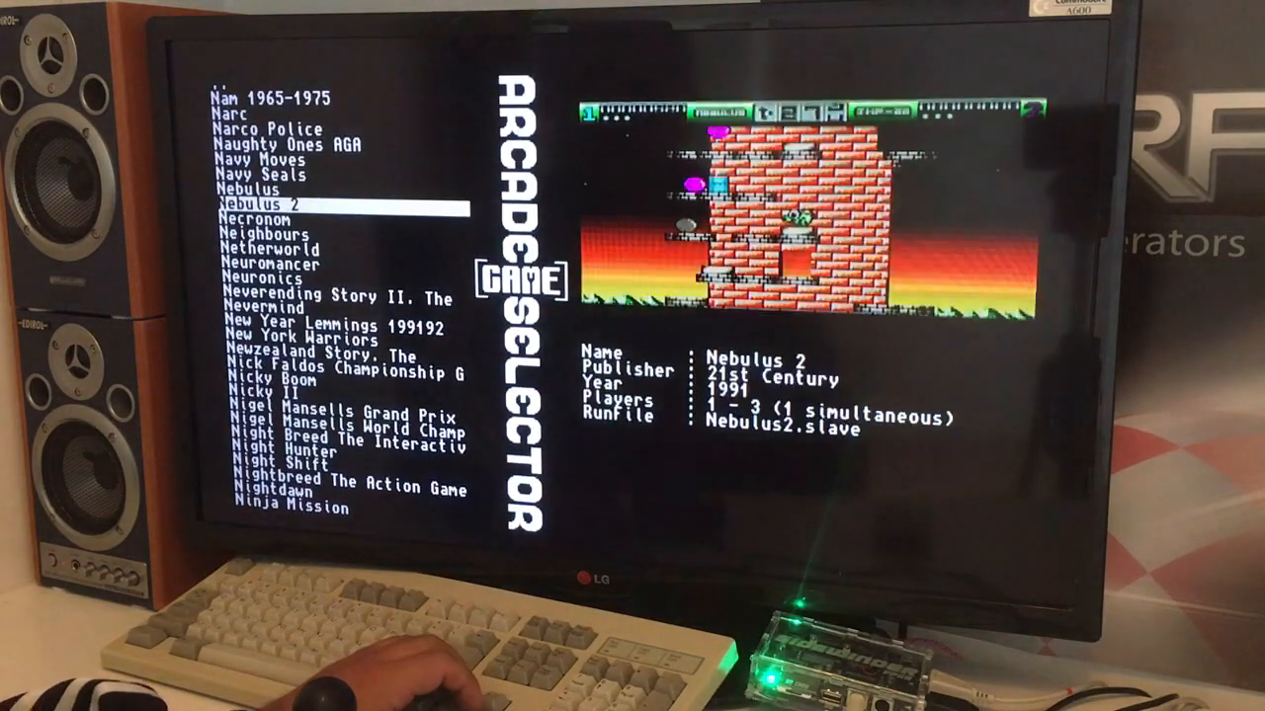
- Scroll the game list from Nebulus 2 past Saint Dragon into the S titles and land on Shadow Warriors
{"action": "key", "text": "Down"}
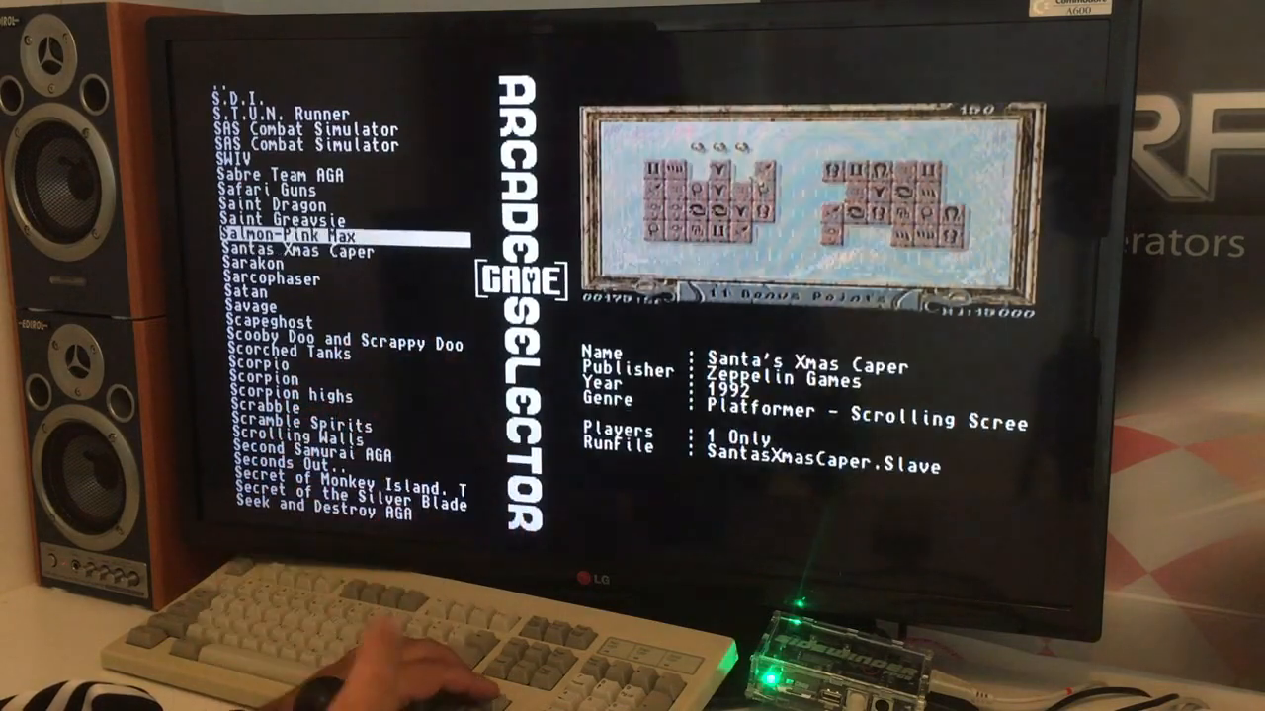
{"action": "key", "text": "up"}
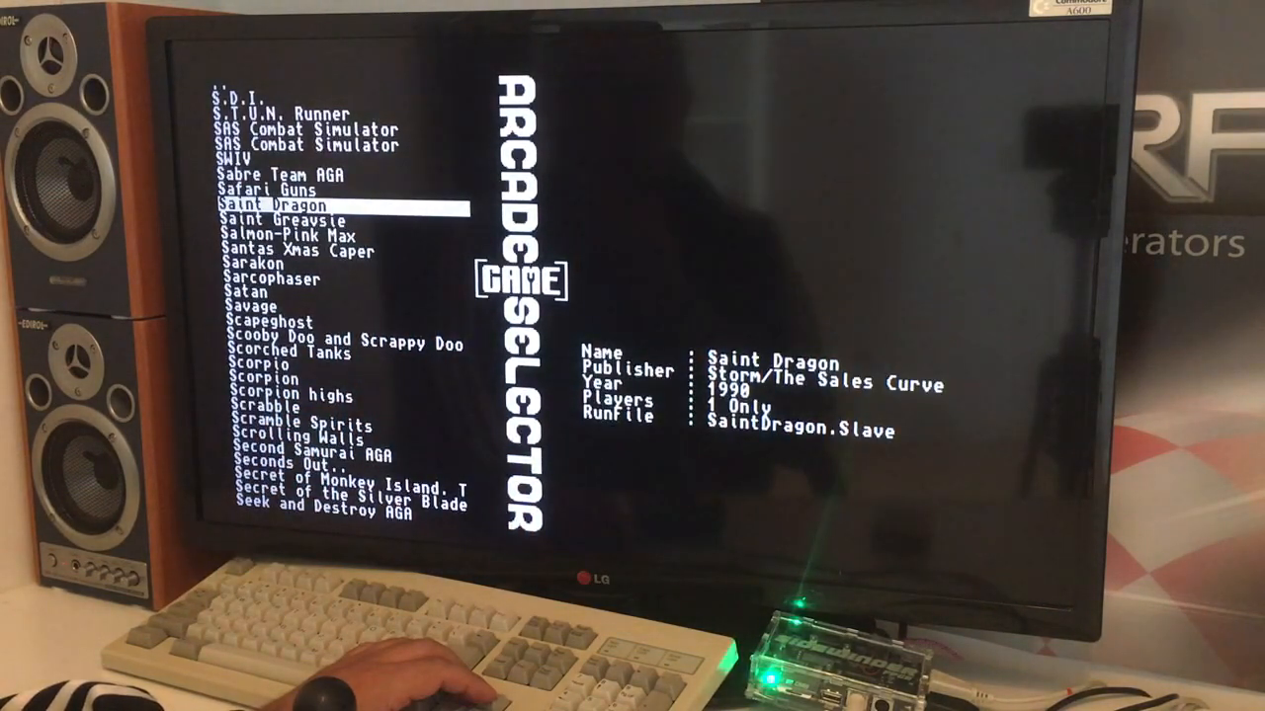
{"action": "key", "text": "up"}
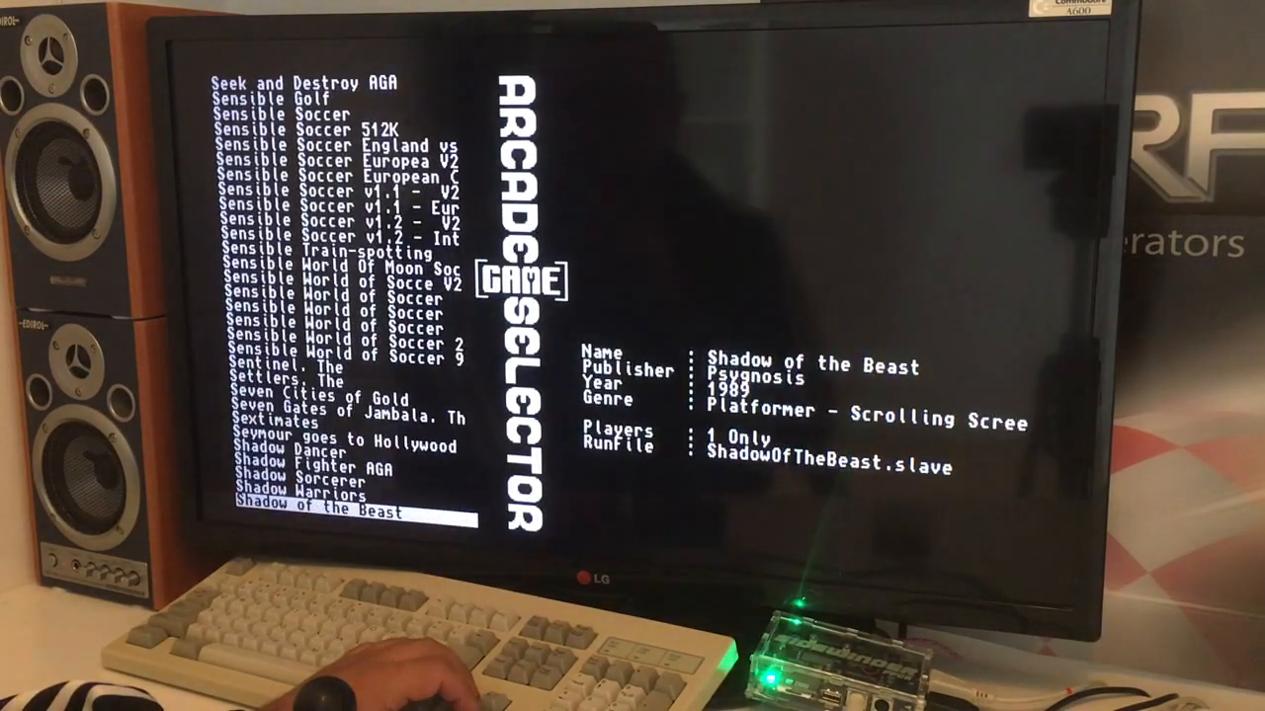
{"action": "key", "text": "up"}
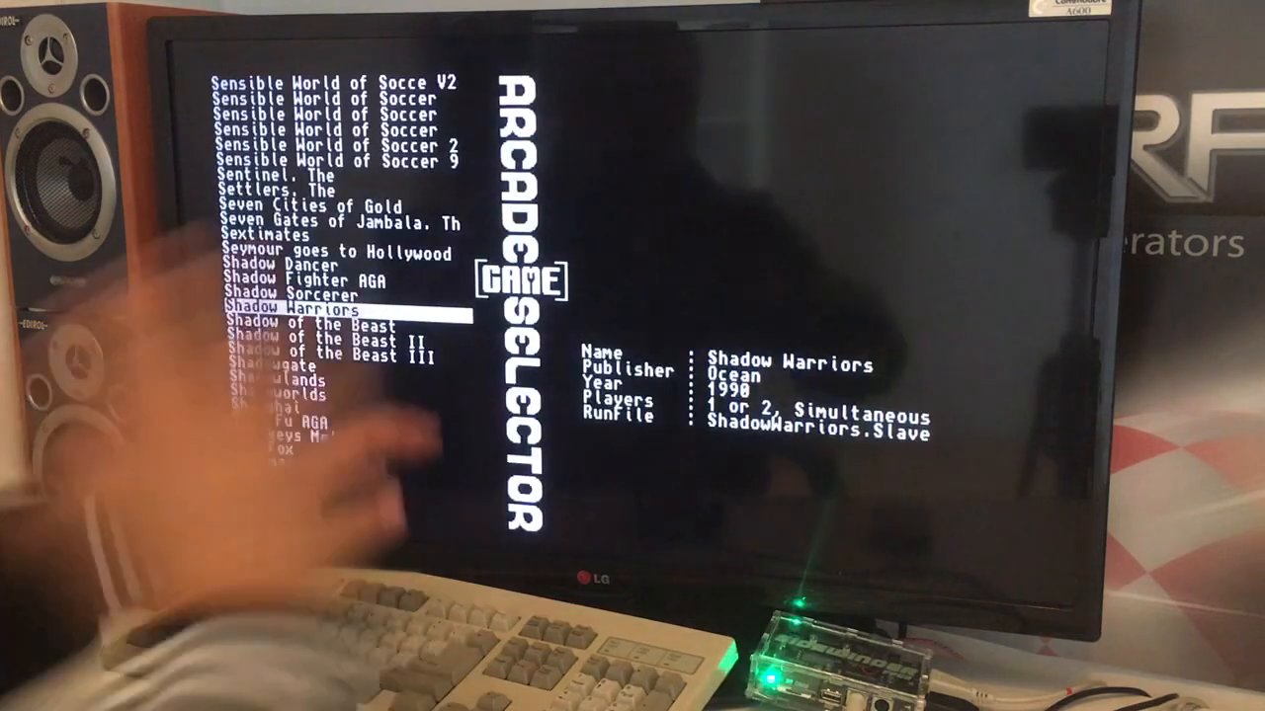